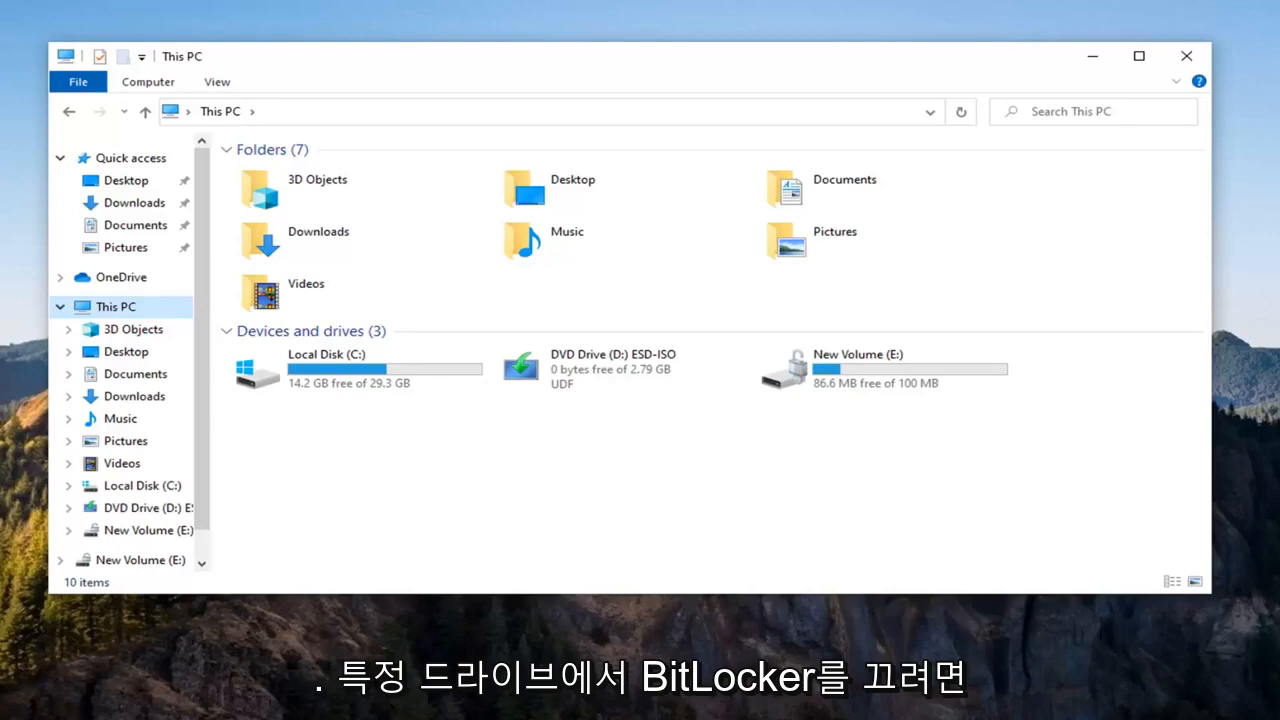
pyautogui.moveTo(828, 388)
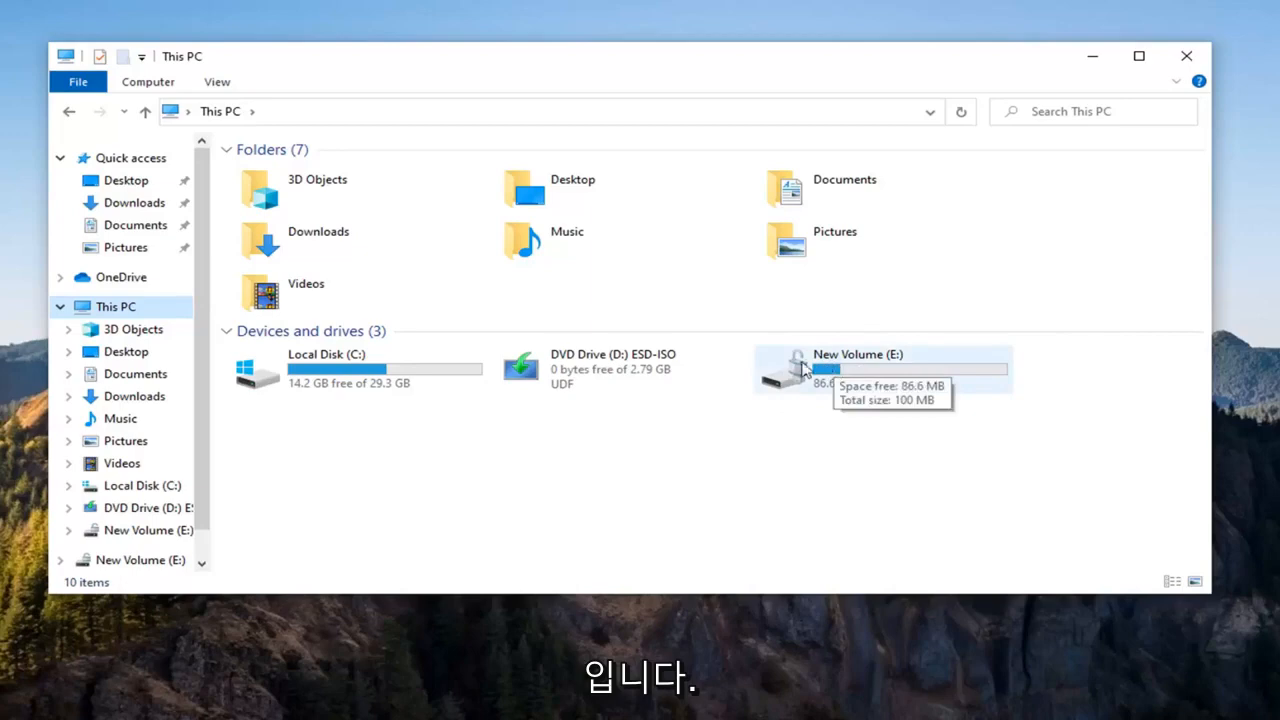
# Turn off BitLocker on New Volume (E:) and dismiss the decryption-complete message.
pyautogui.click(884, 368)
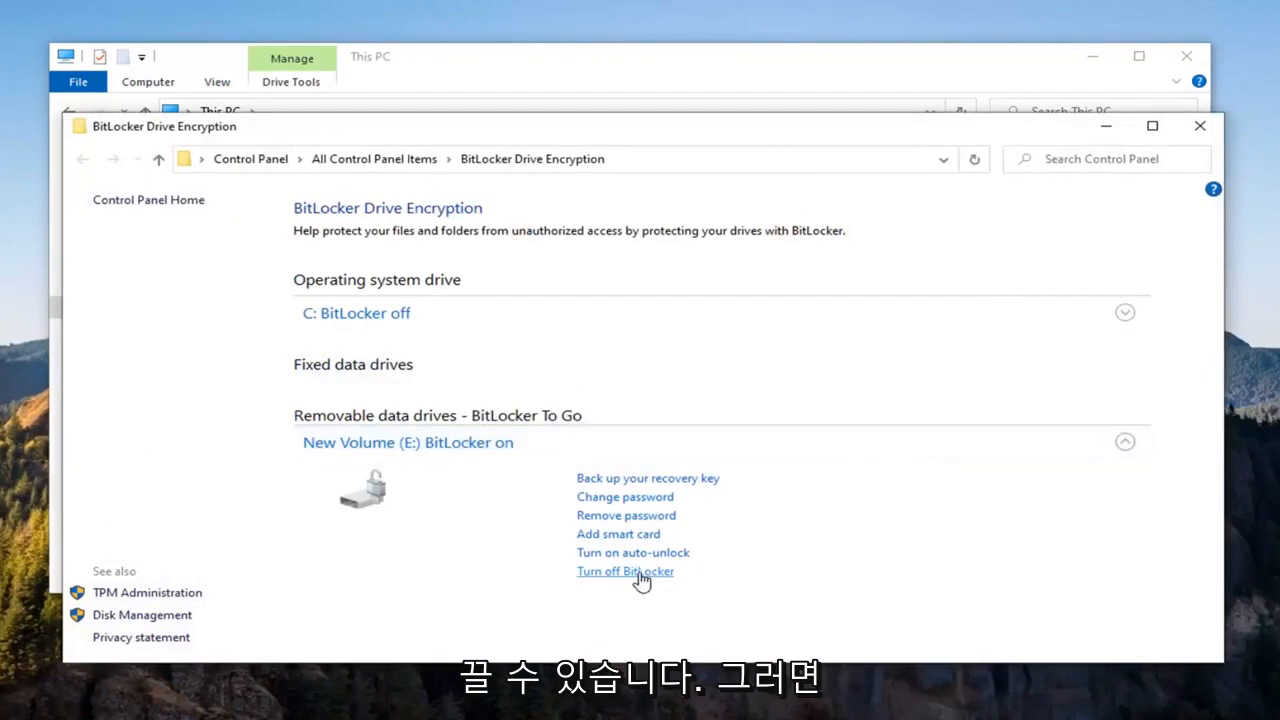
pyautogui.click(624, 572)
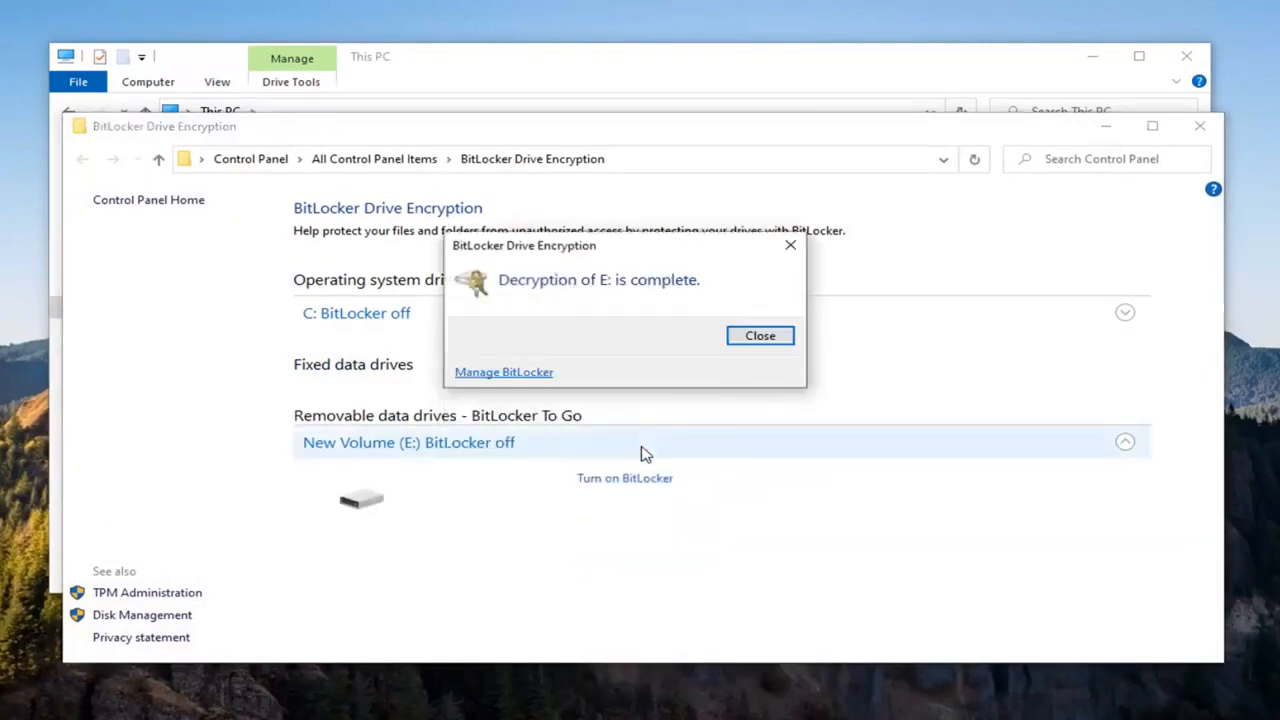
pyautogui.click(760, 336)
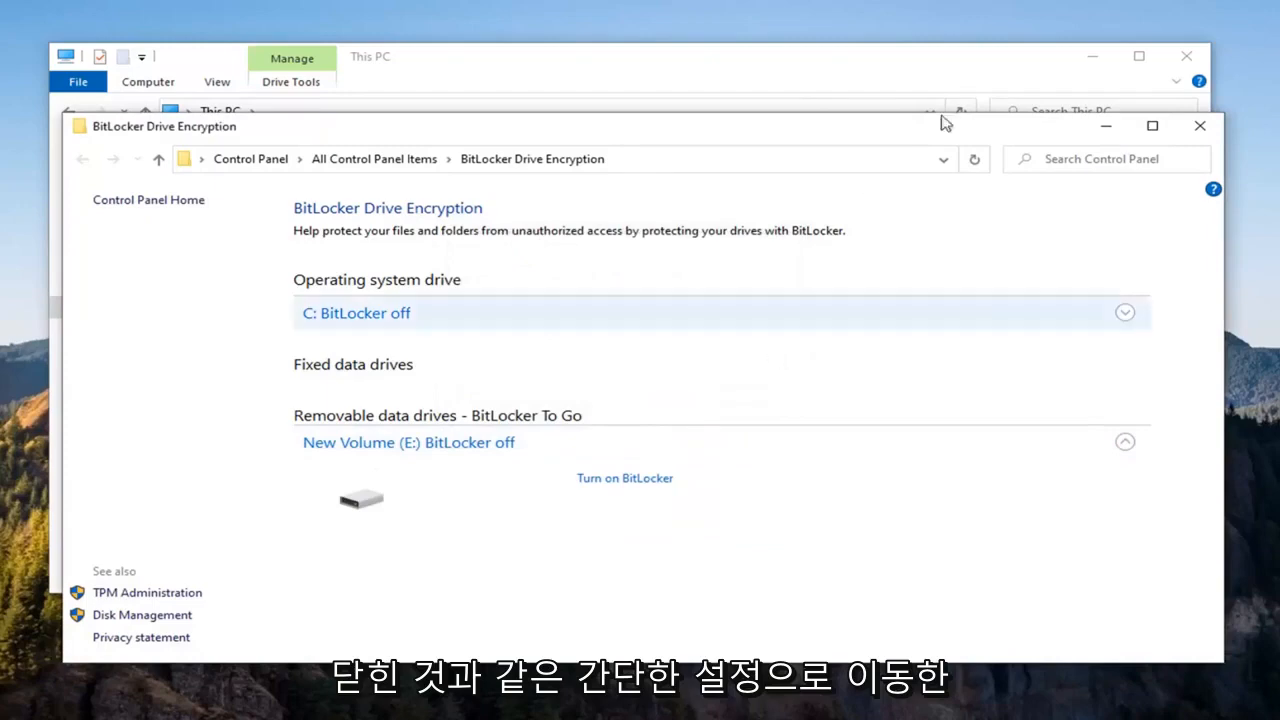
# Close the BitLocker Drive Encryption window, returning to This PC without the padlock on E:.
pyautogui.click(1200, 124)
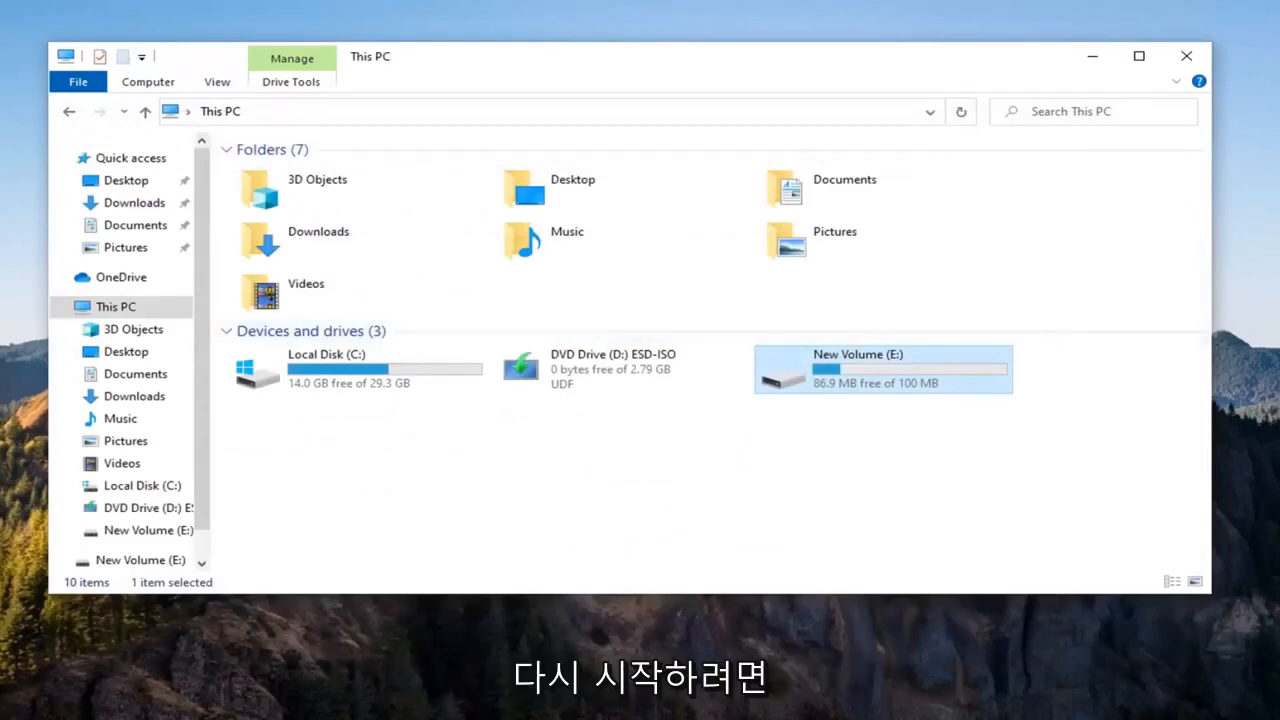
# Start Turn on BitLocker for New Volume (E:), cancel it with Yes, and close File Explorer.
pyautogui.rightClick(884, 370)
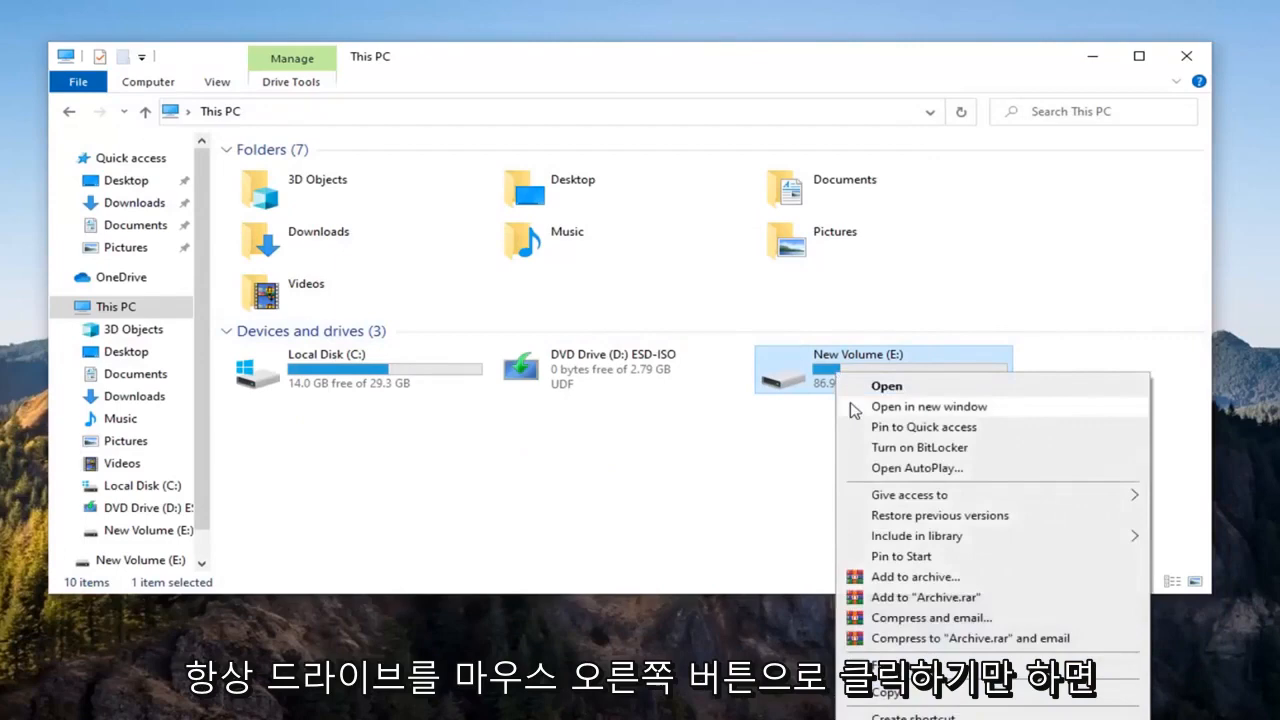
pyautogui.click(920, 448)
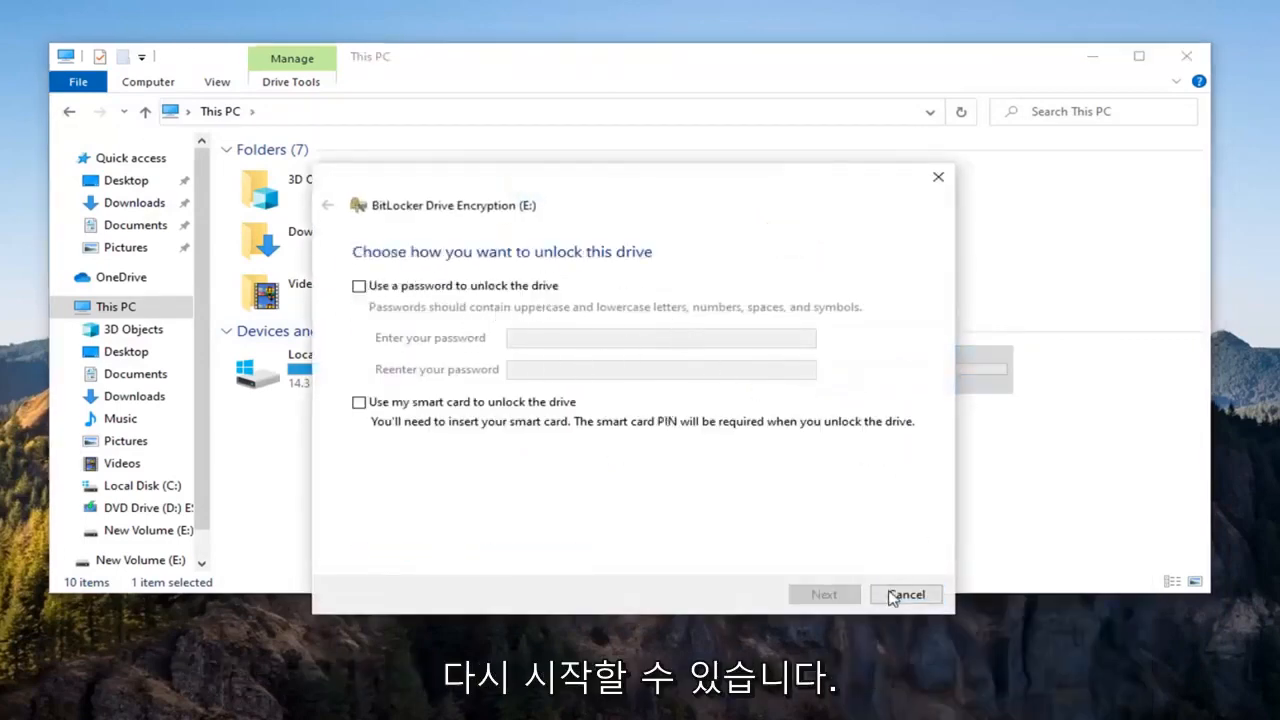
pyautogui.click(904, 594)
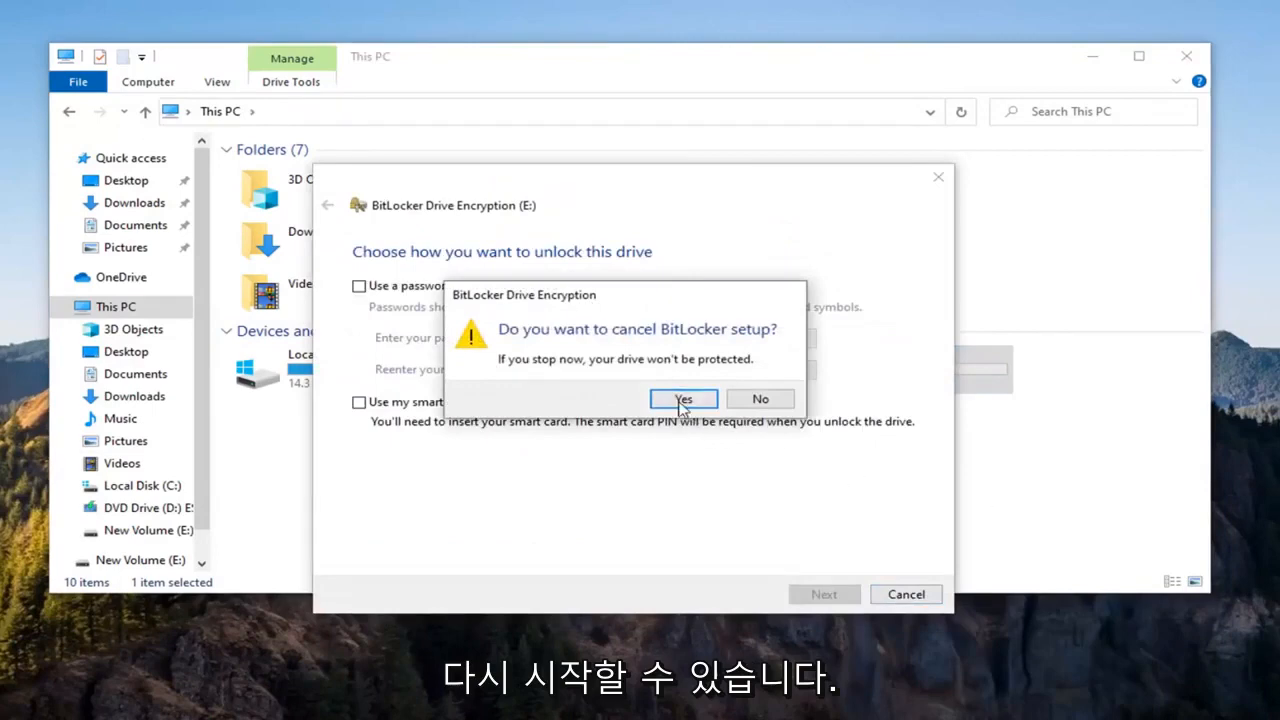
pyautogui.click(684, 400)
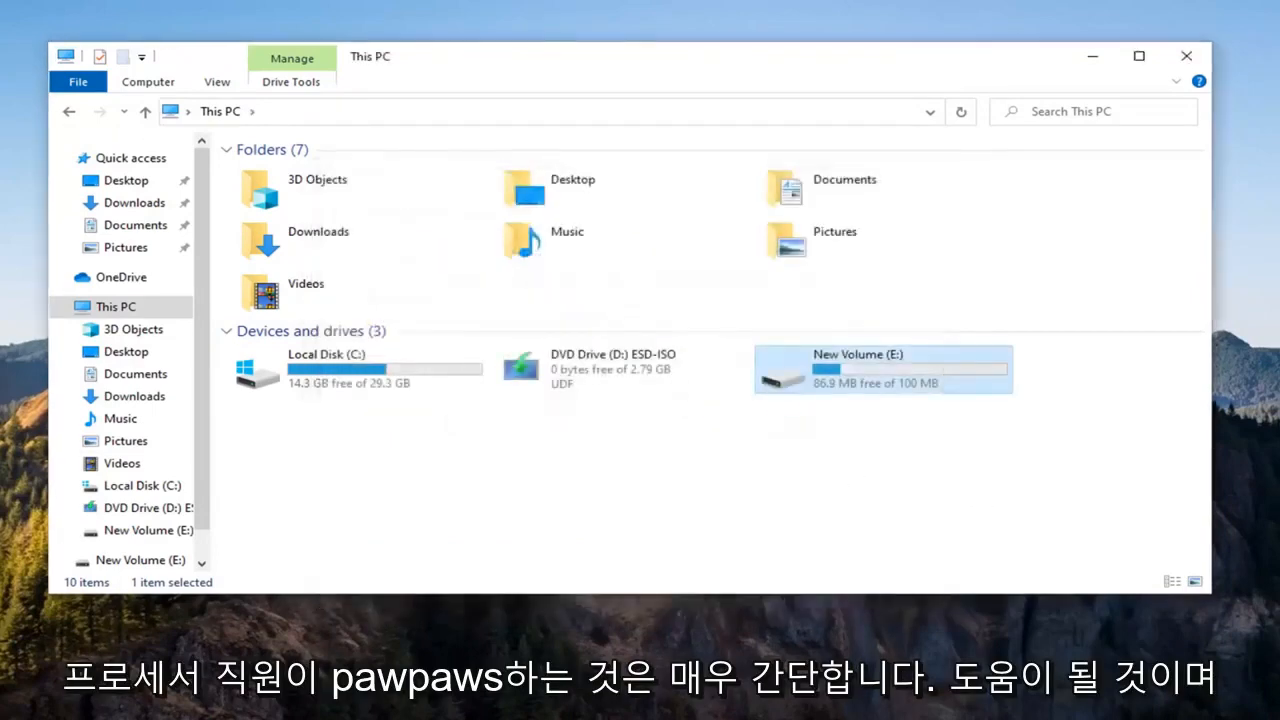
pyautogui.click(1186, 56)
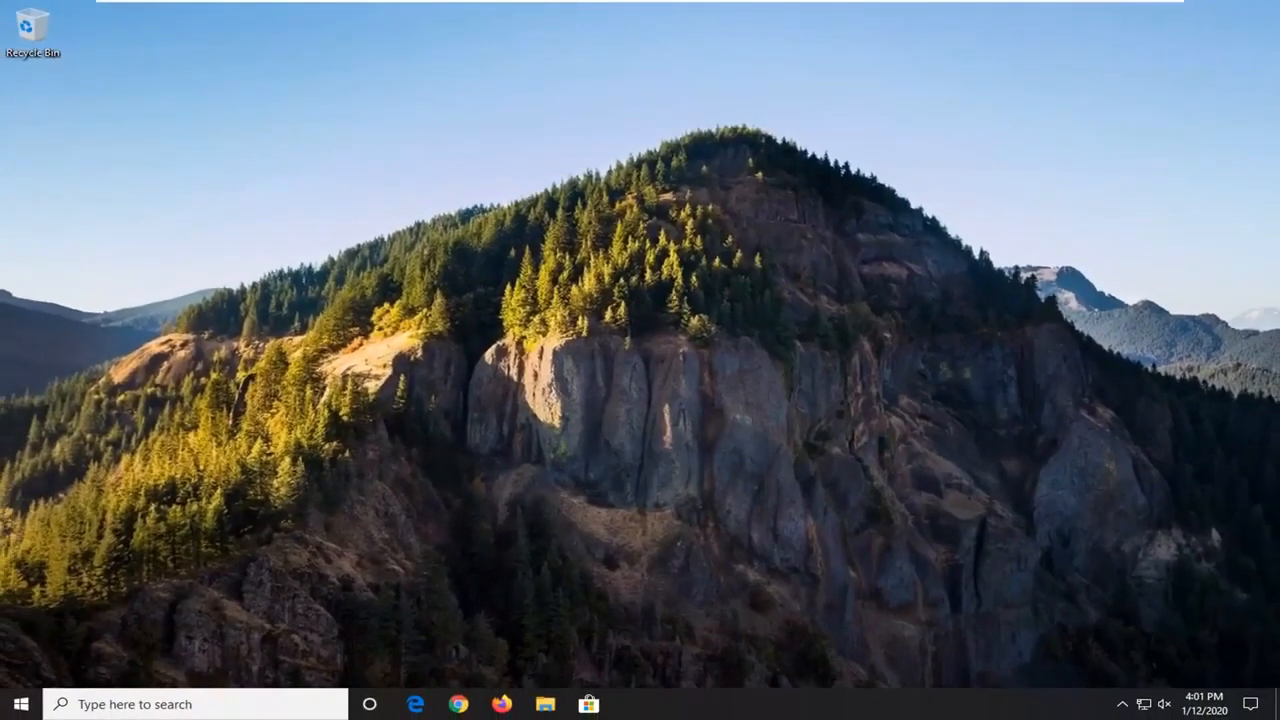